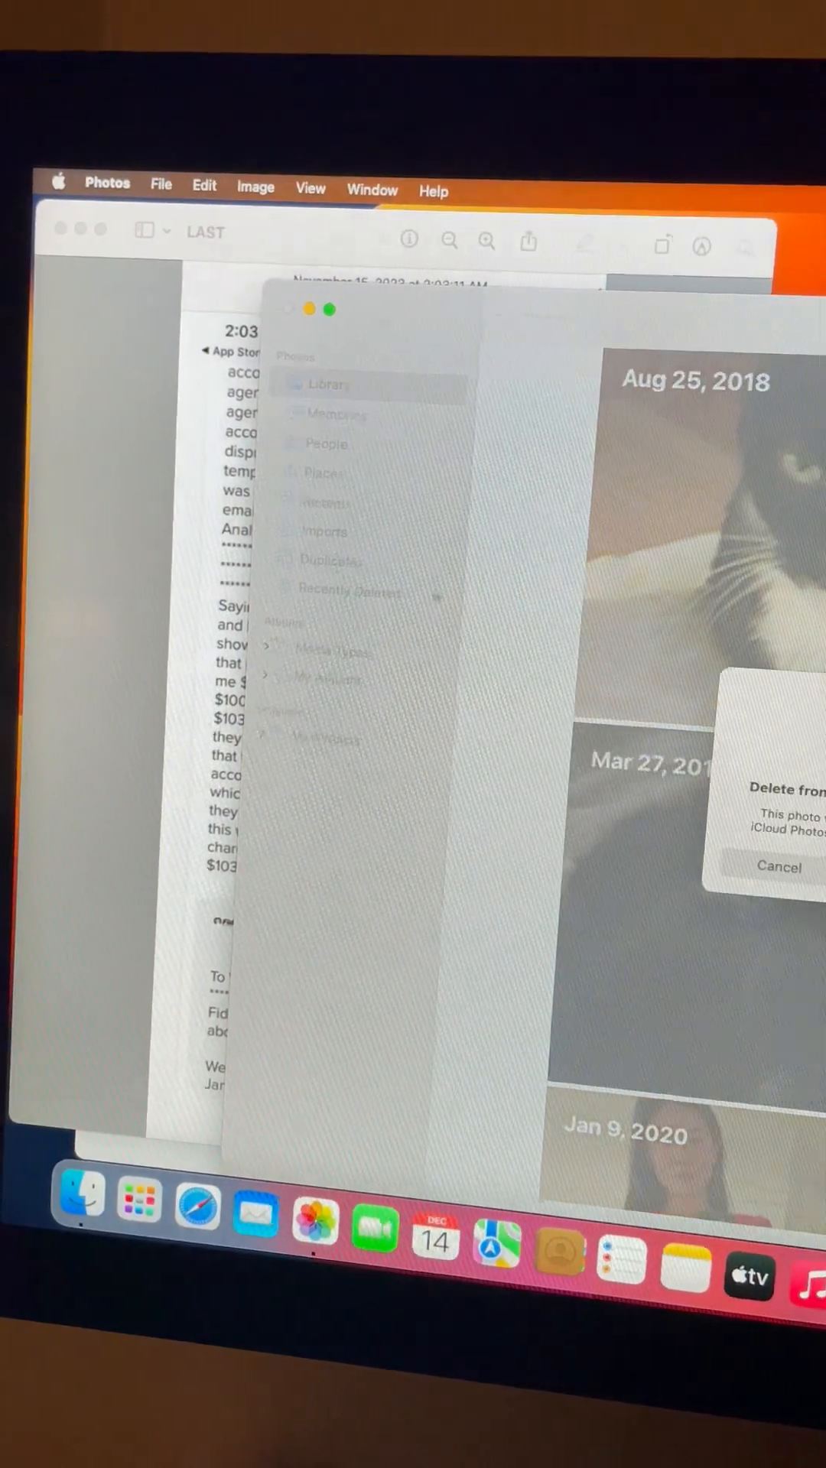
# - Confirm deleting the early January 2020 selfie from all devices, leaving the cat photos
pyautogui.click(778, 866)
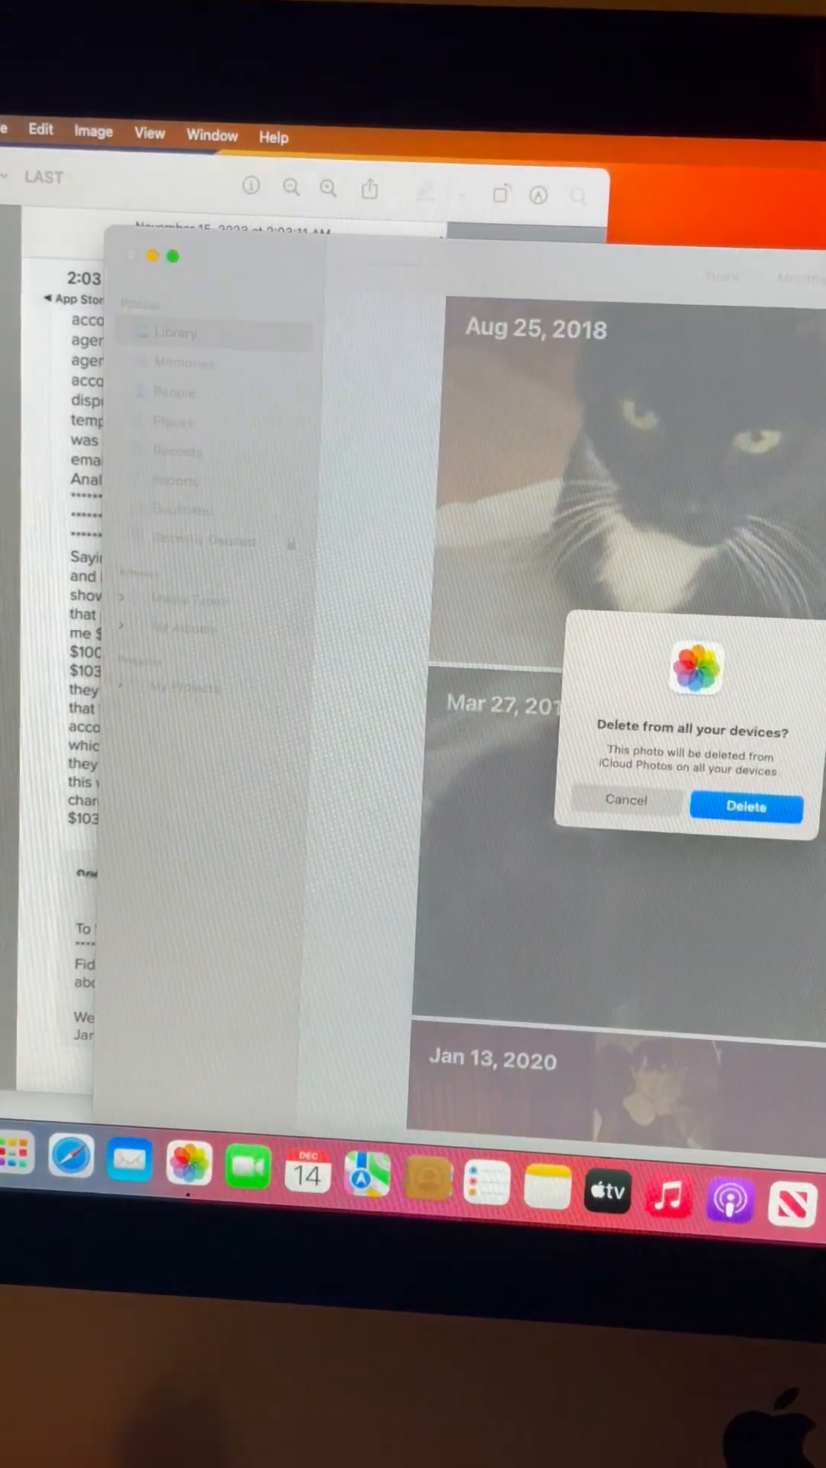
pyautogui.click(625, 799)
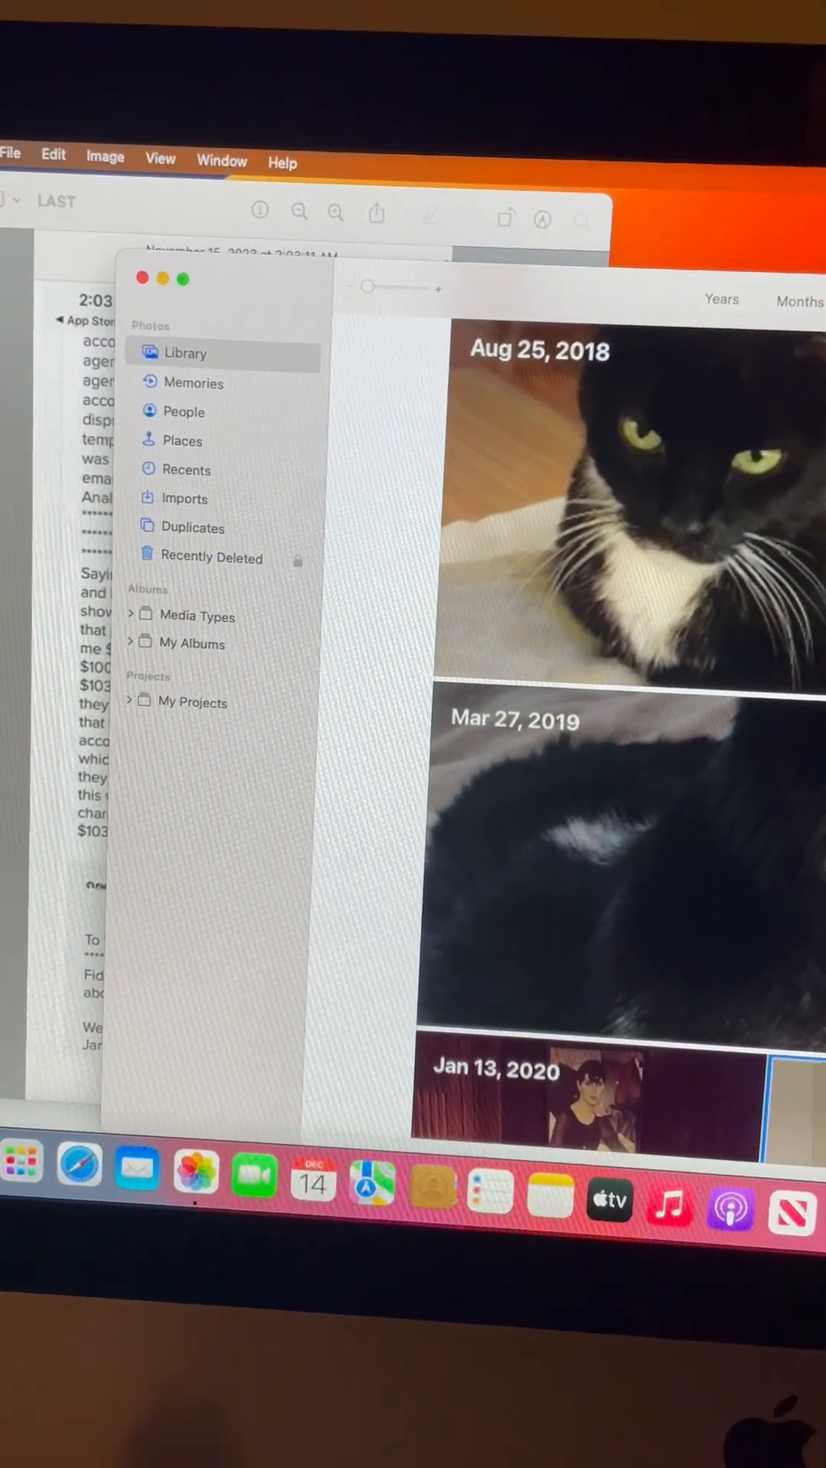
# - Delete two more January–February 2020 selfies from all devices so 2020 starts in late February
pyautogui.click(618, 861)
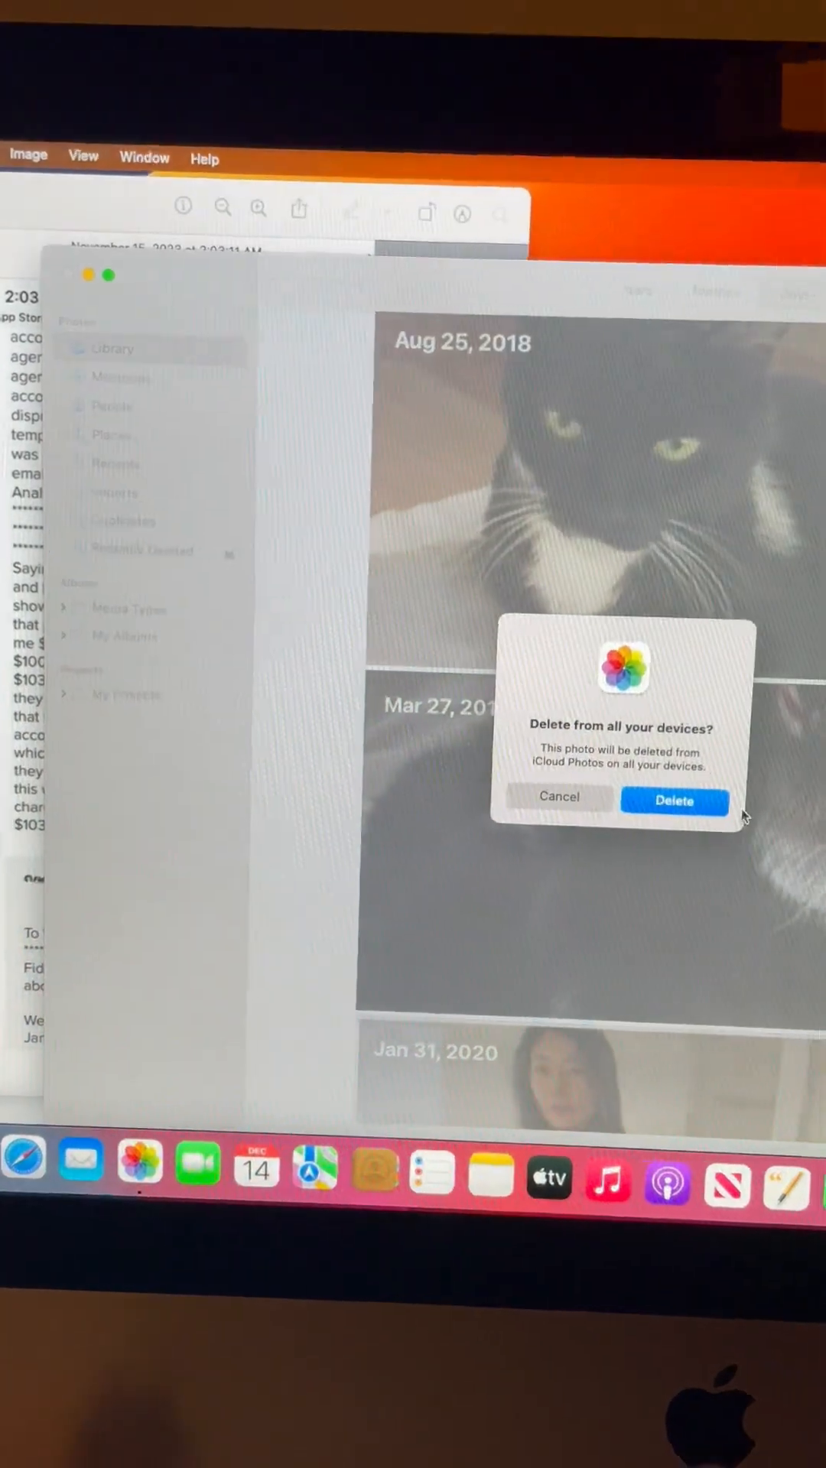
pyautogui.click(673, 800)
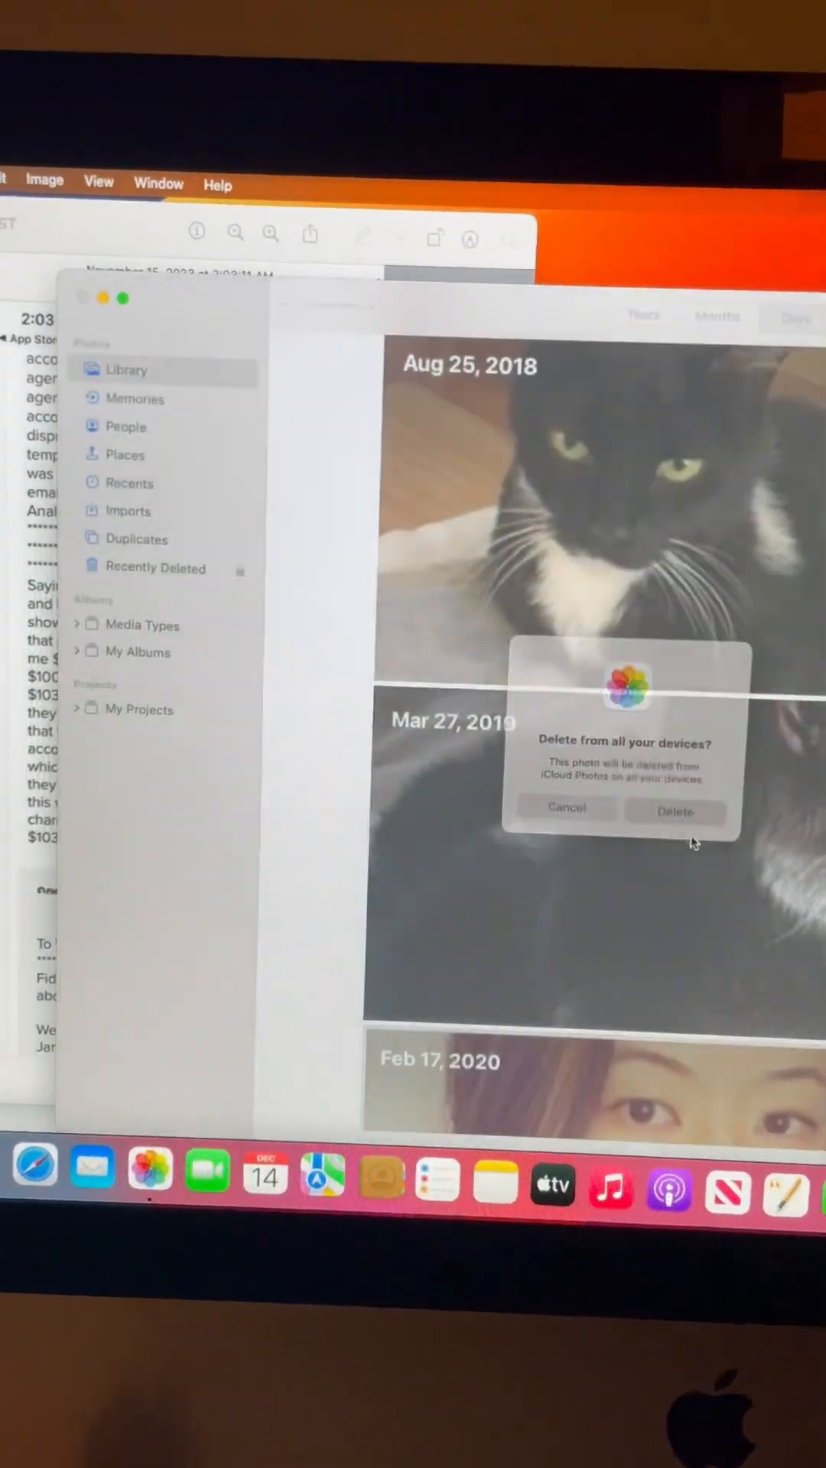
pyautogui.click(675, 811)
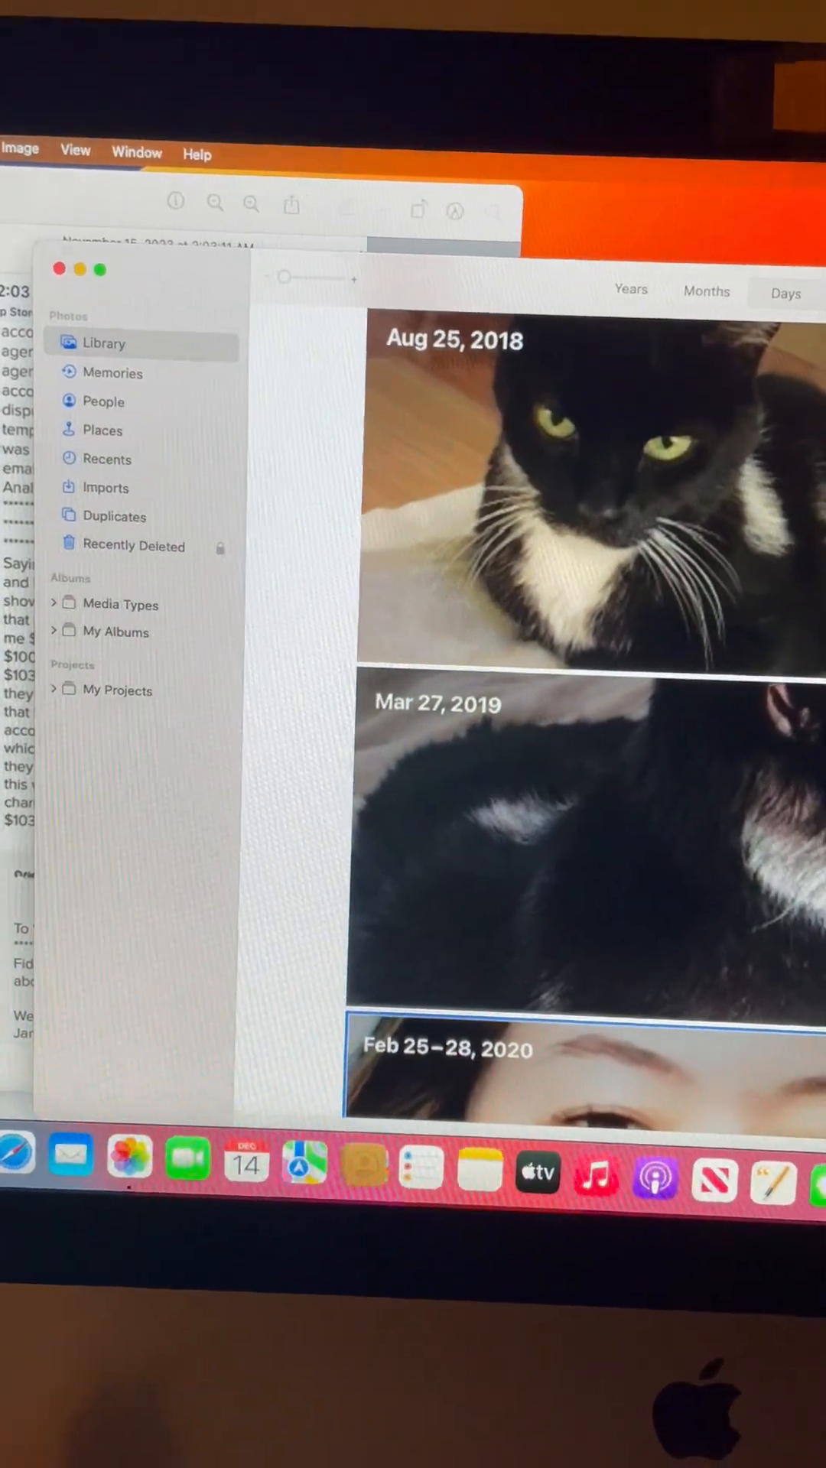
# - Delete the late February through April 2020 selfies from all devices so 2020 begins at May 10
pyautogui.scroll(-3)
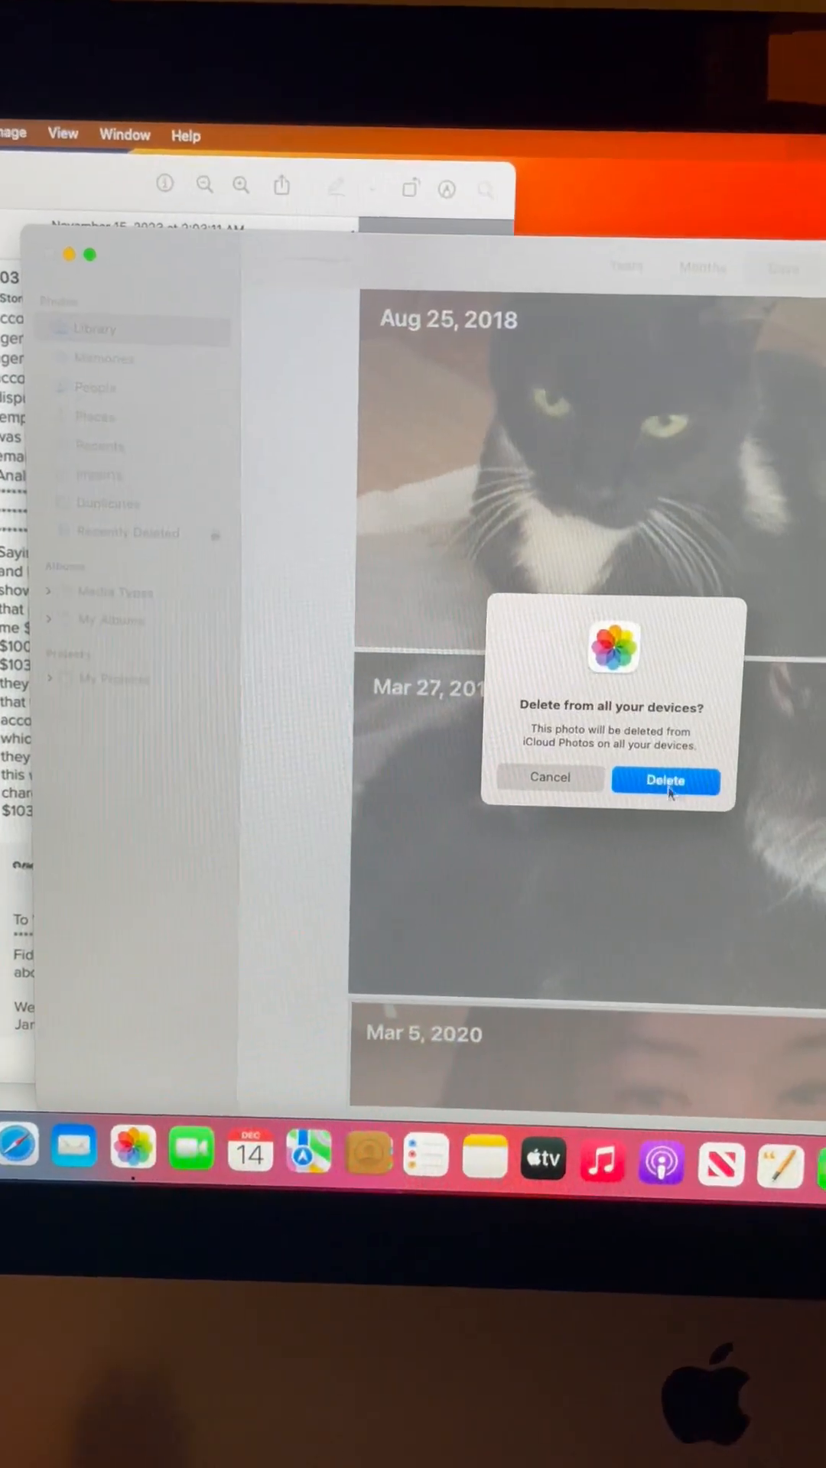
pyautogui.click(665, 780)
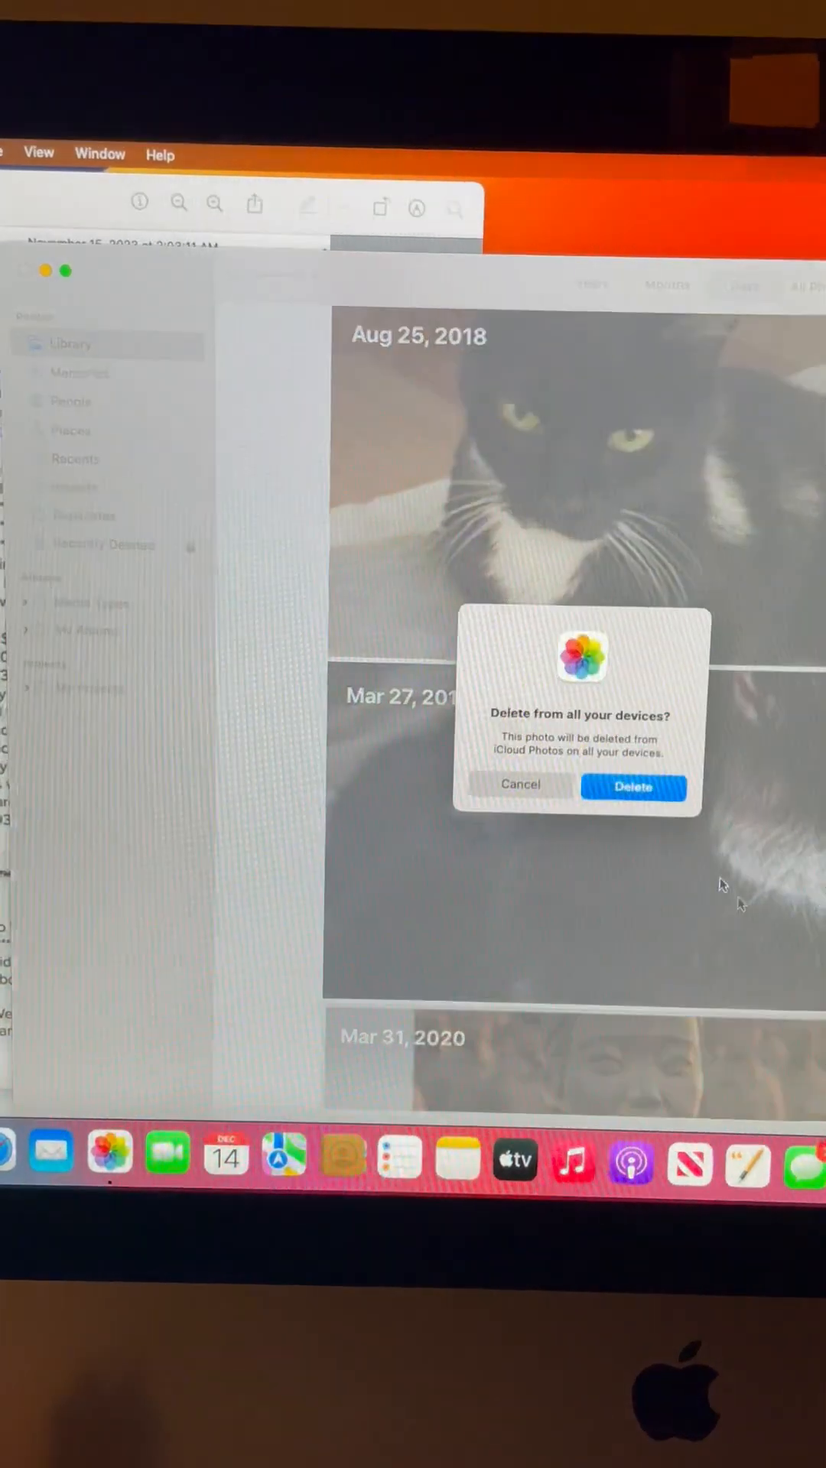
pyautogui.click(633, 786)
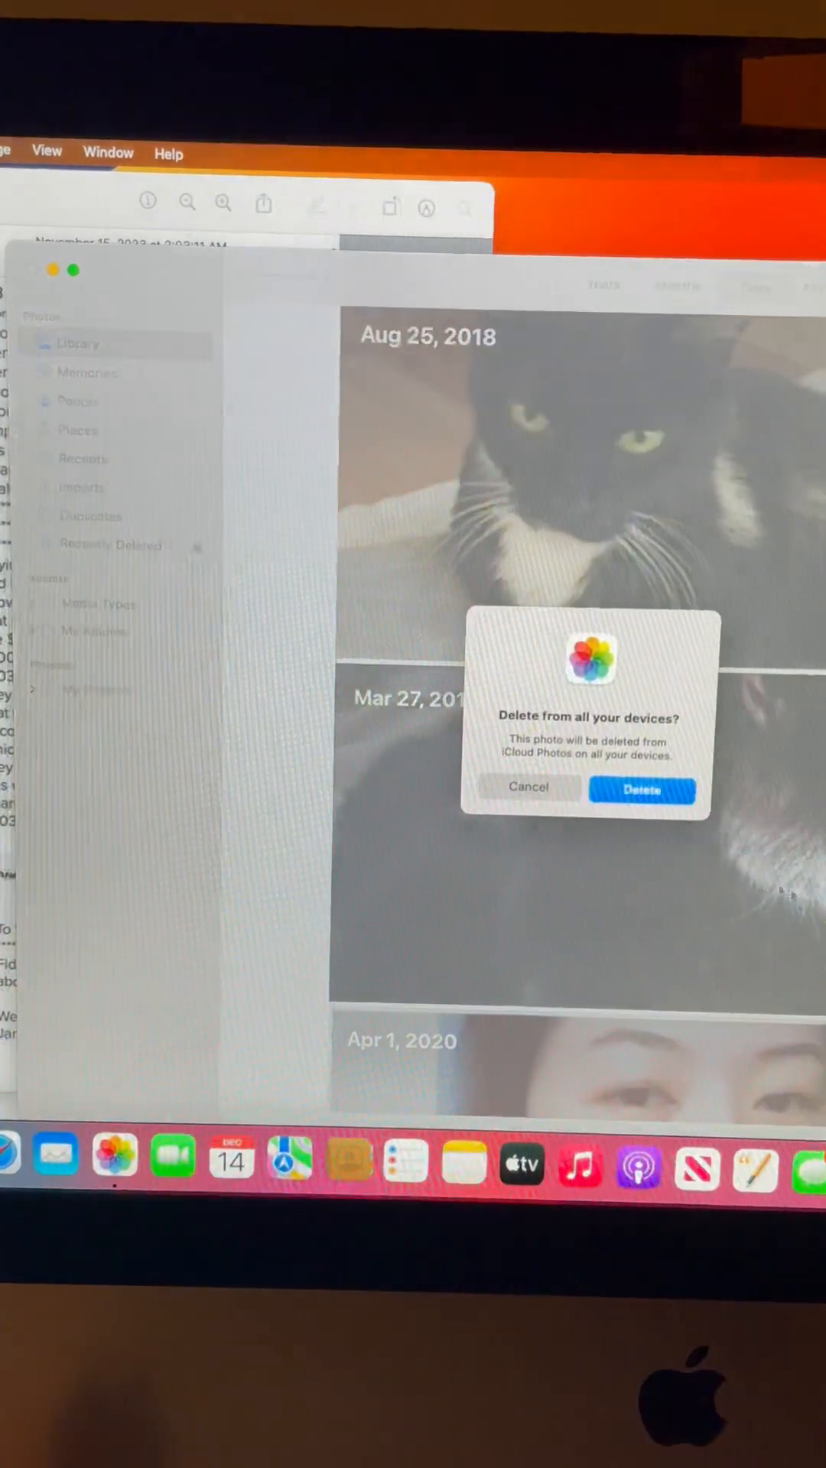
pyautogui.click(641, 789)
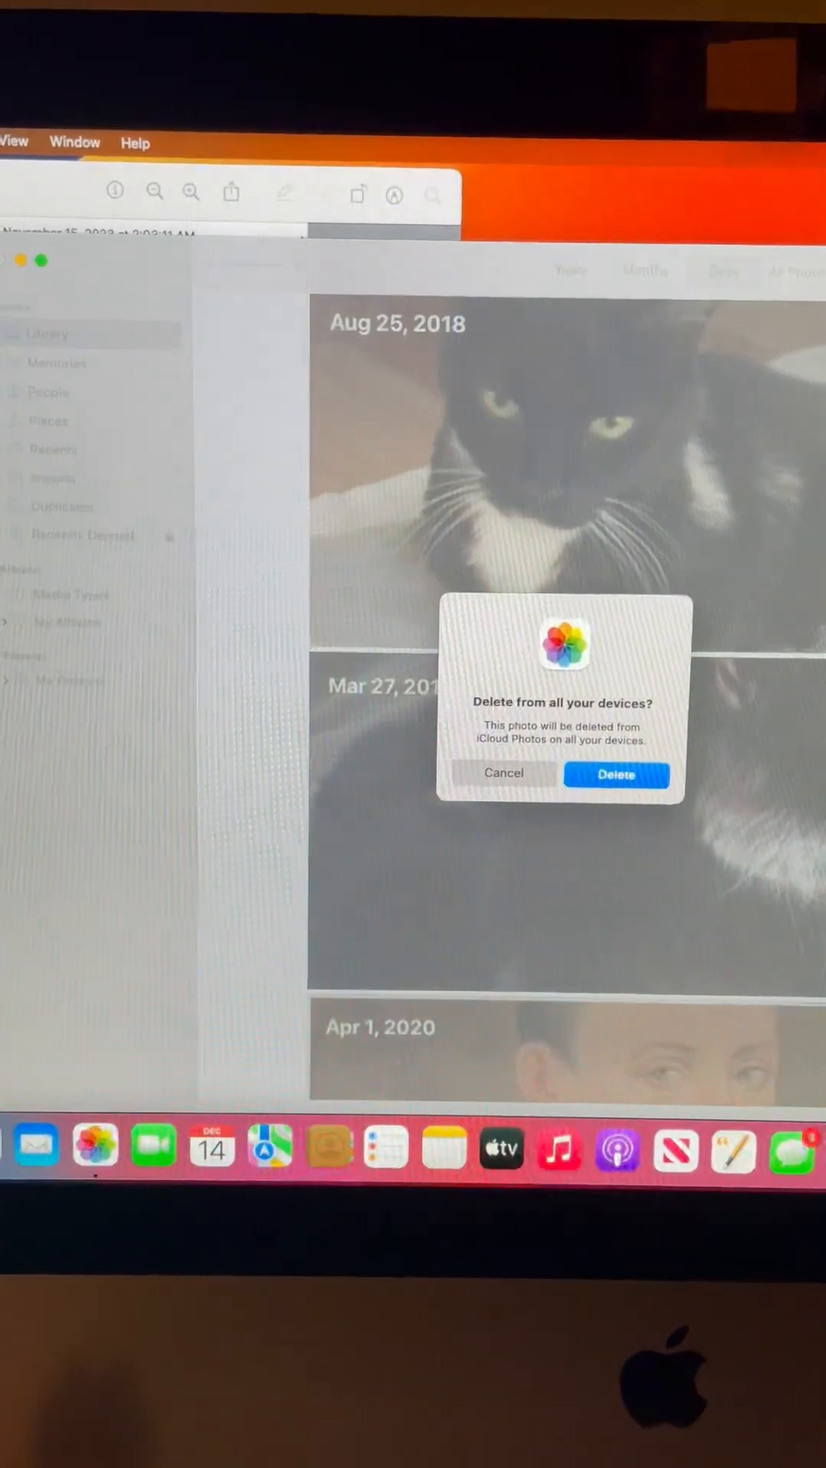
pyautogui.click(614, 774)
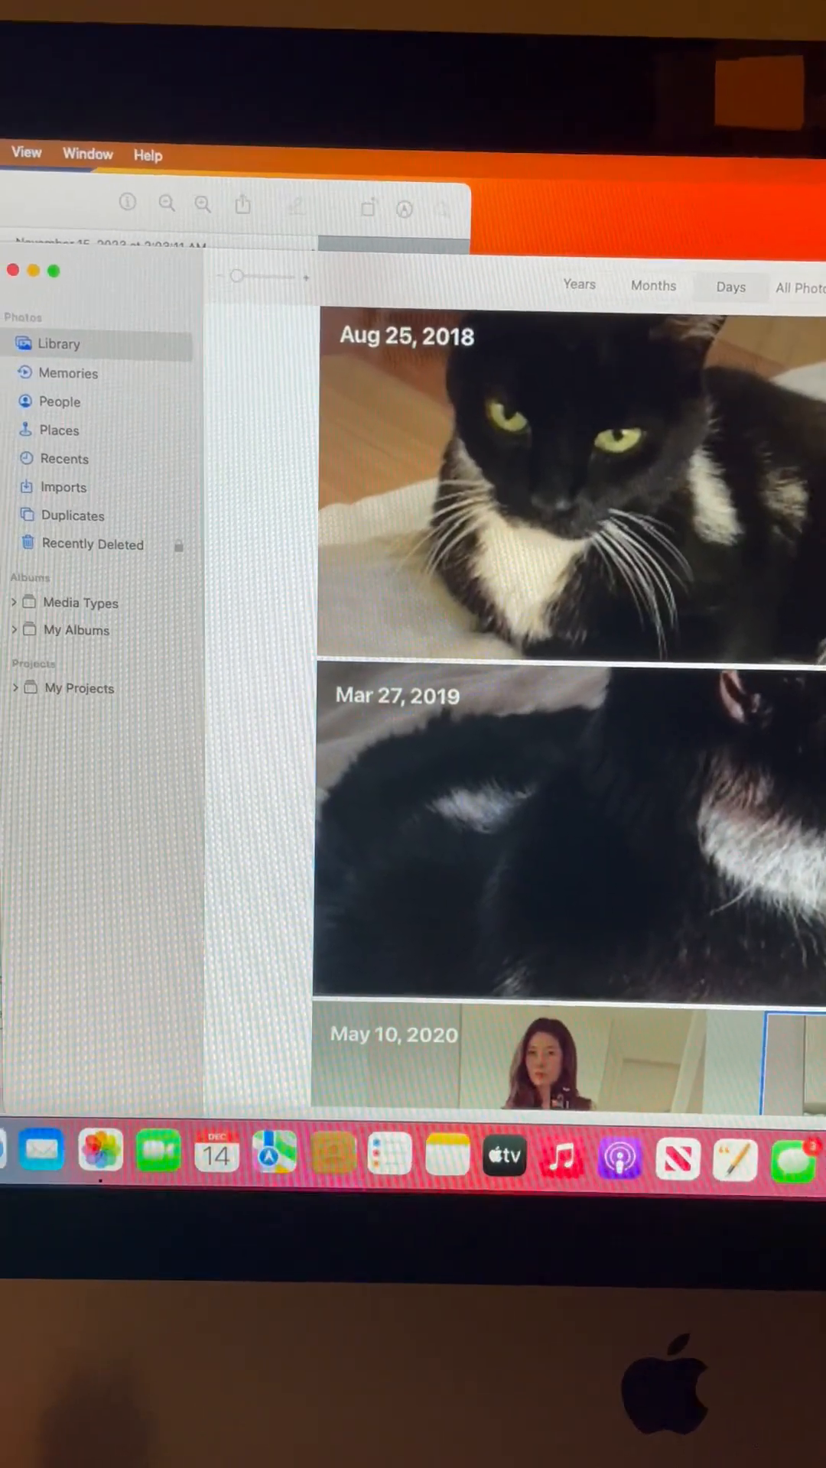
# - Select the May 10, 2020 selfie as the next photo to delete
pyautogui.click(561, 861)
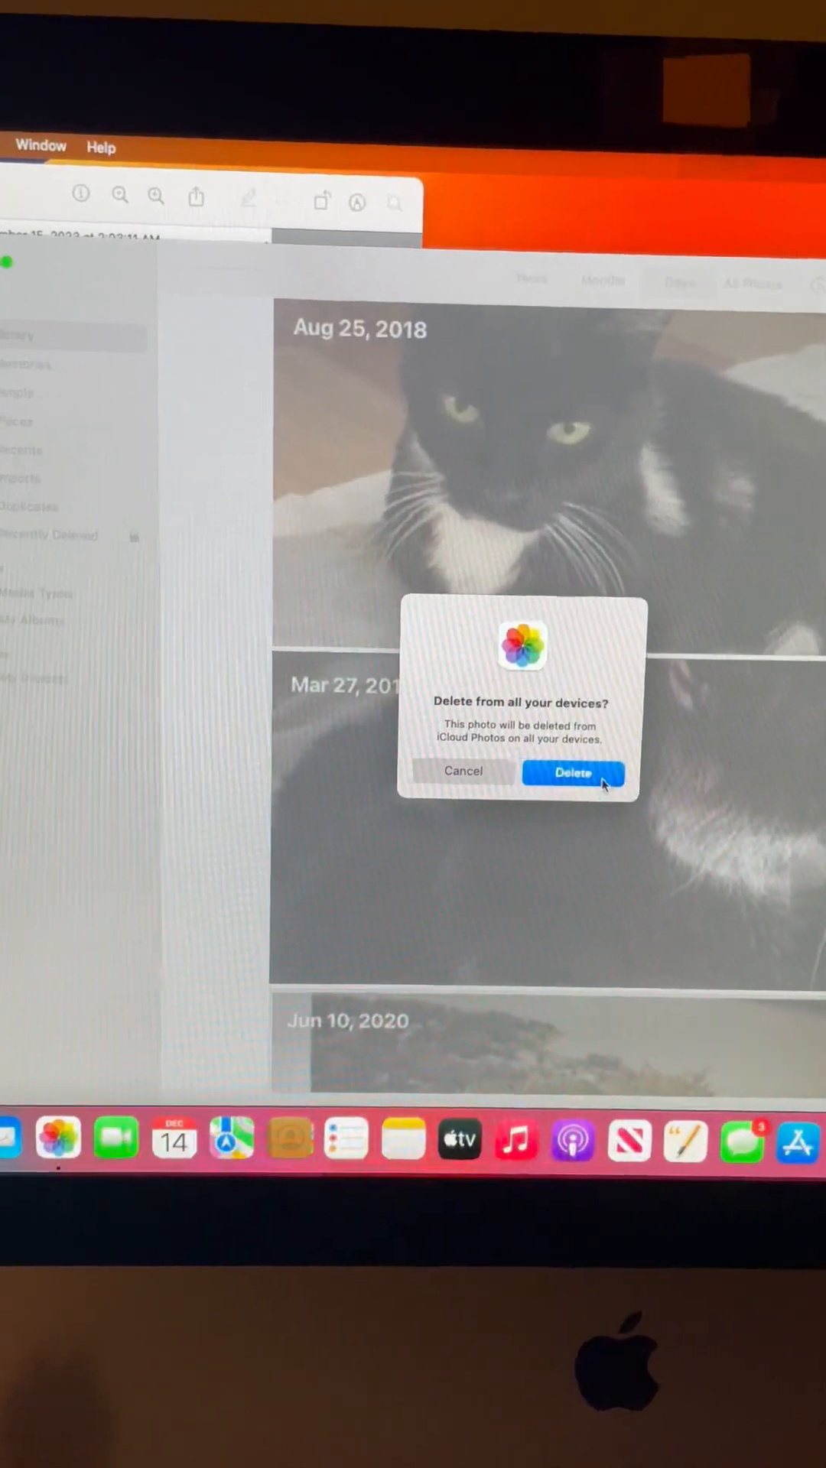
# - Confirm five more 'Delete from all your devices?' dialogs to remove the June 2020 photos
pyautogui.click(572, 771)
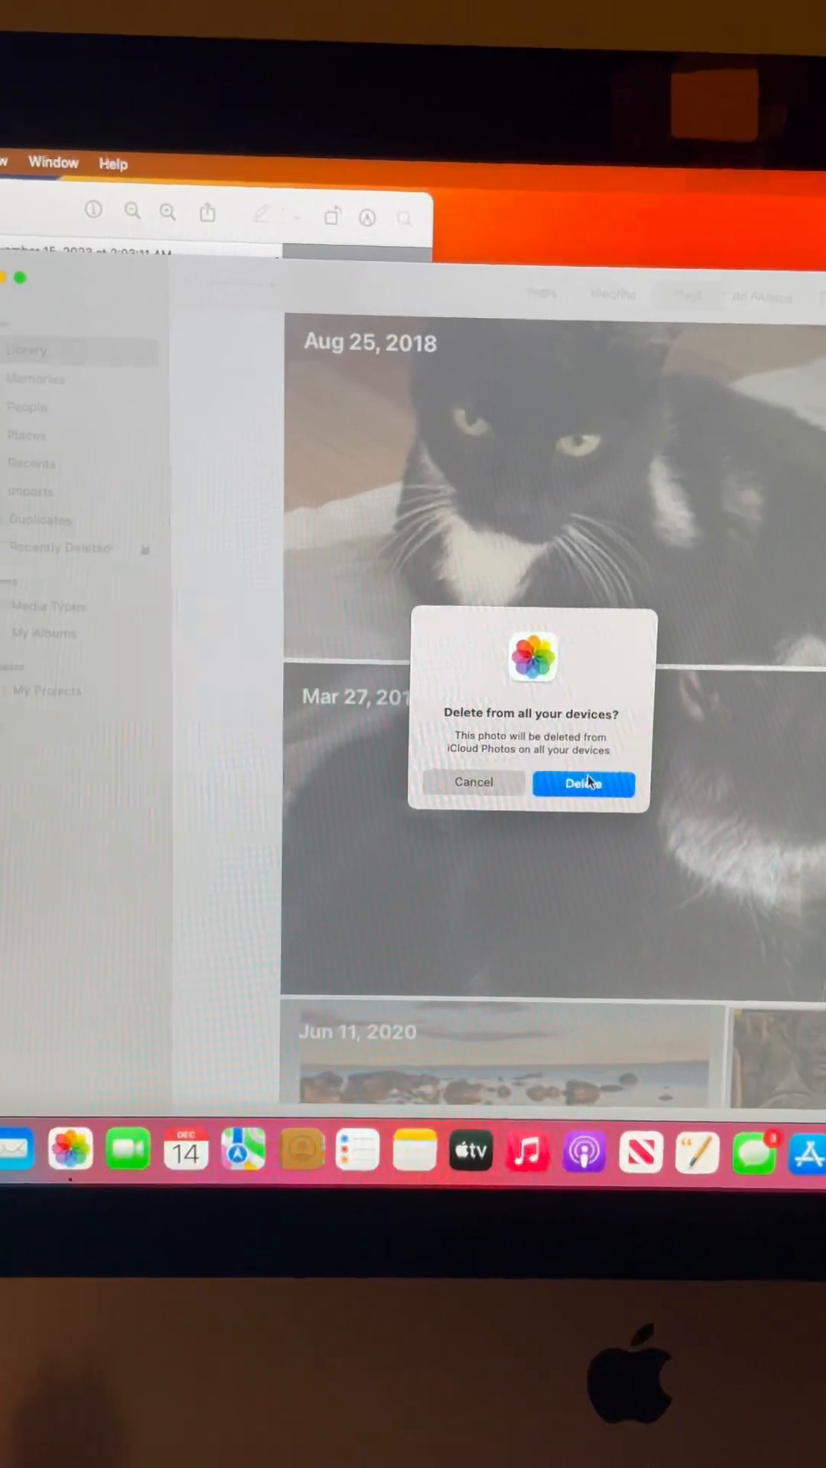
pyautogui.click(581, 783)
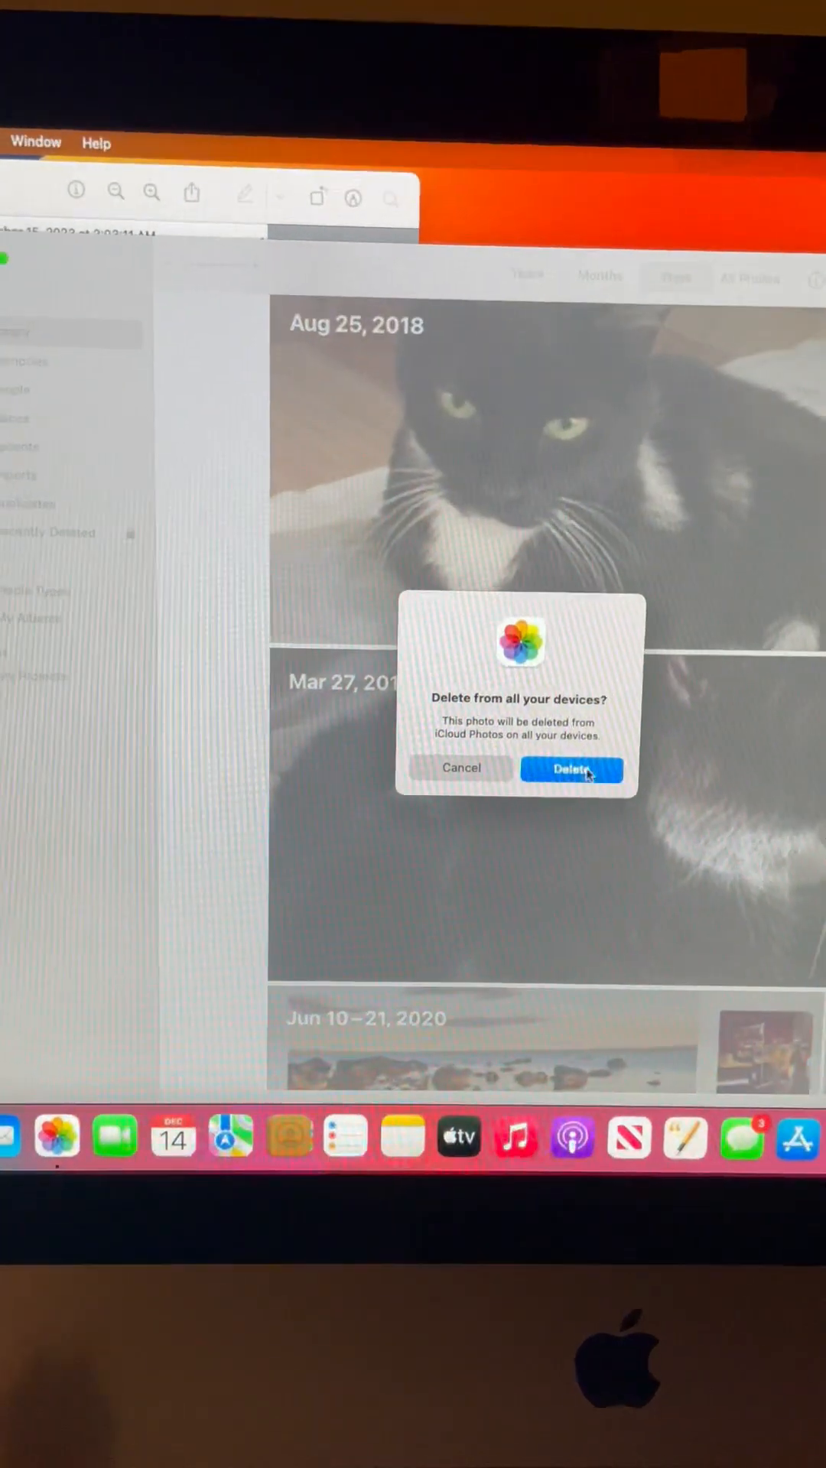
pyautogui.click(570, 767)
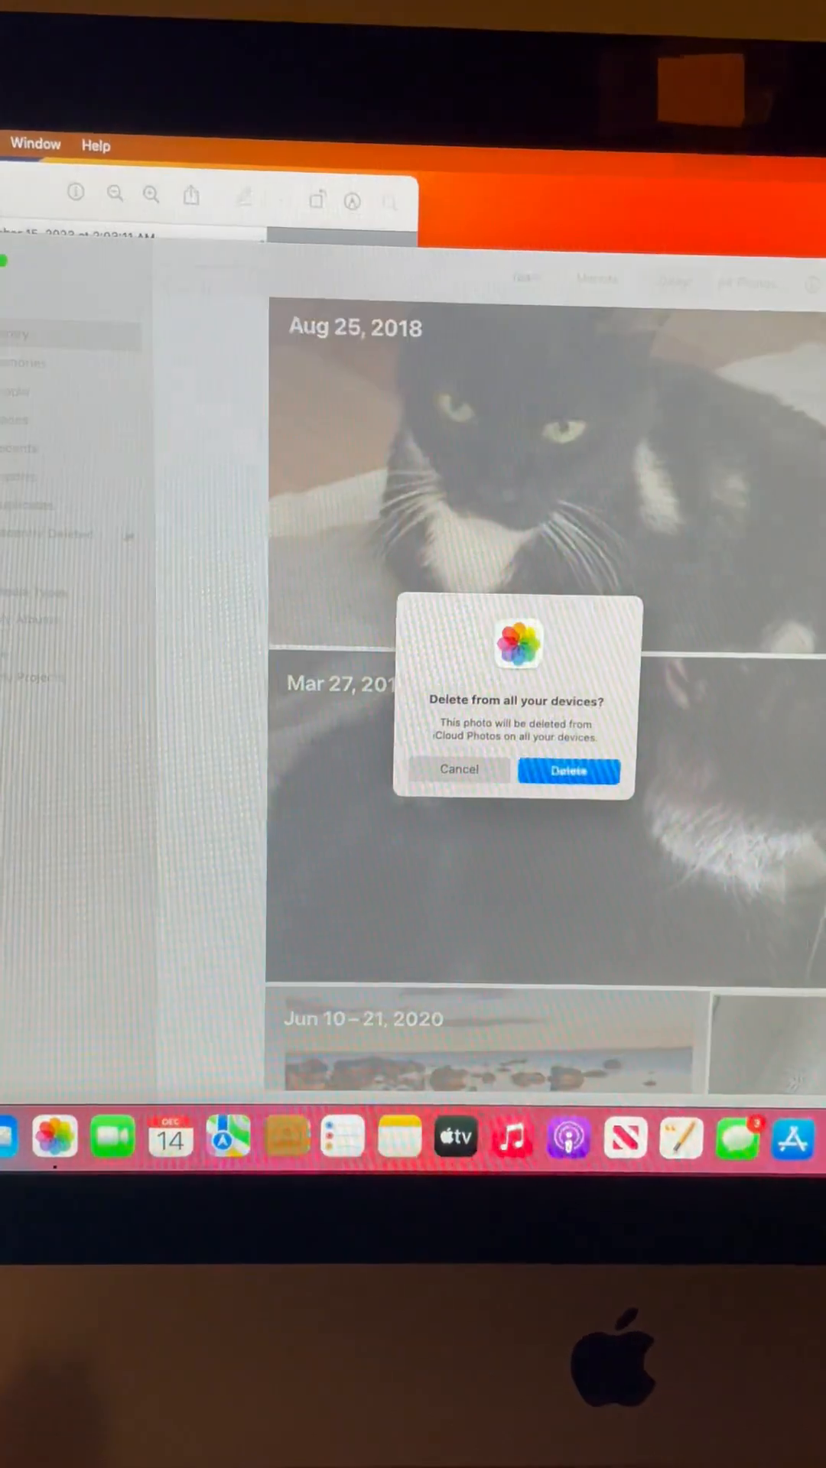
pyautogui.click(568, 771)
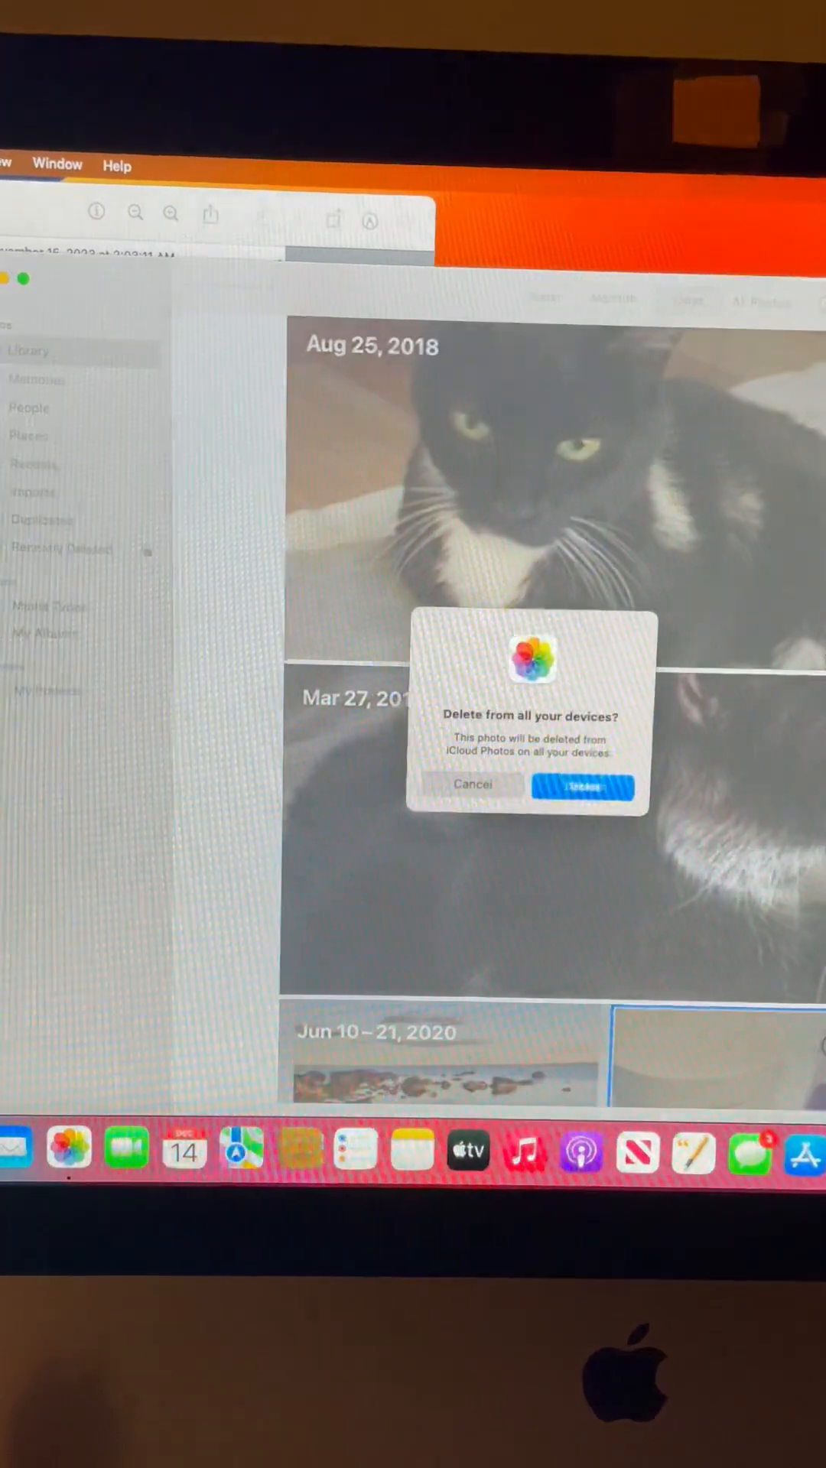
pyautogui.click(586, 784)
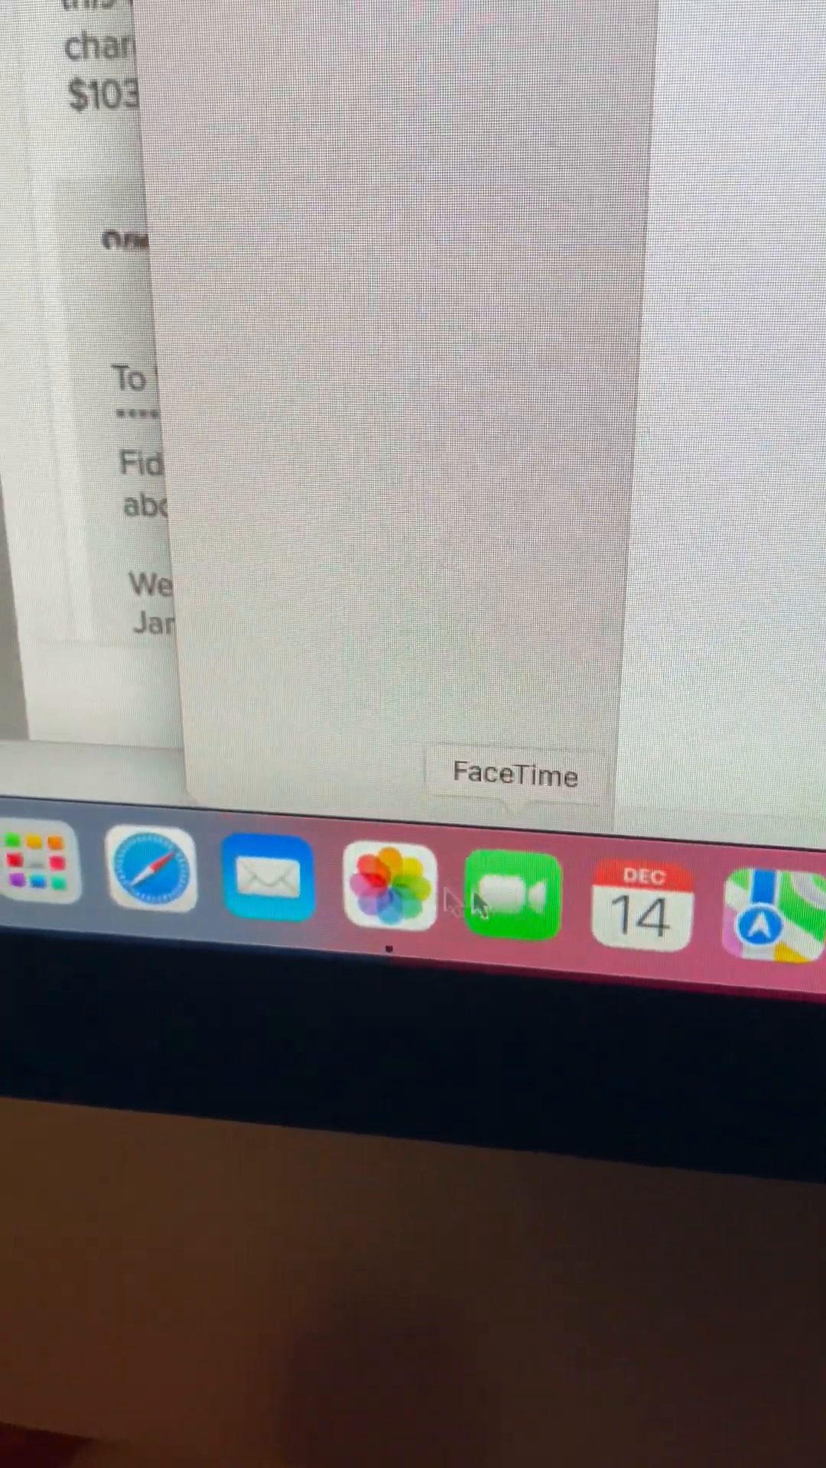
pyautogui.moveTo(369, 894)
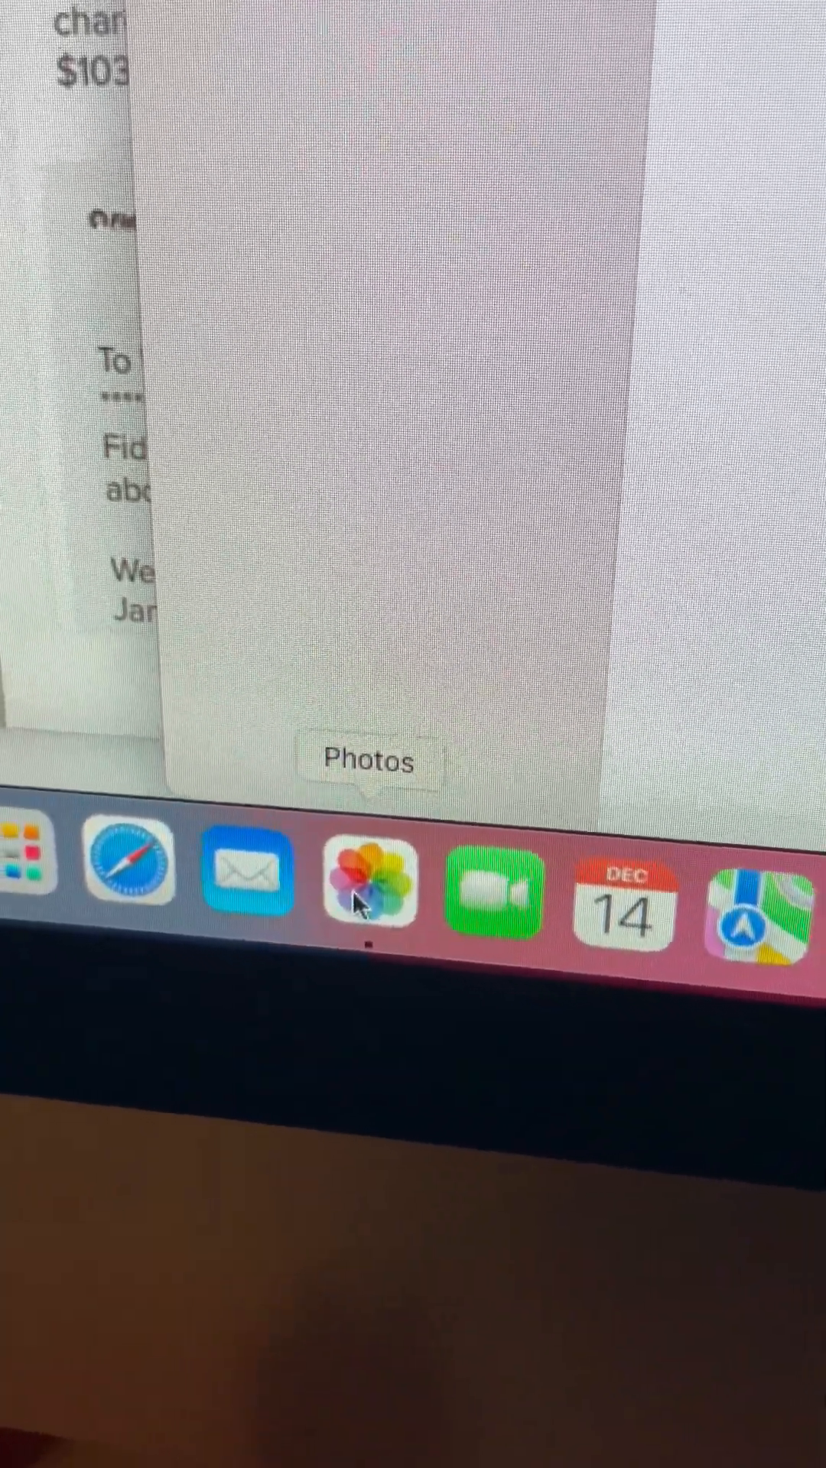